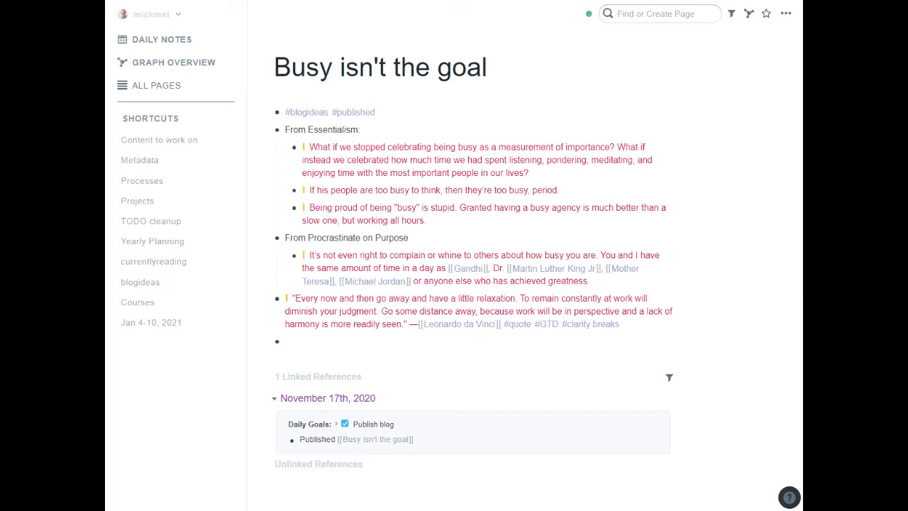
{"action": "mouse_move", "coordinate": [732, 160]}
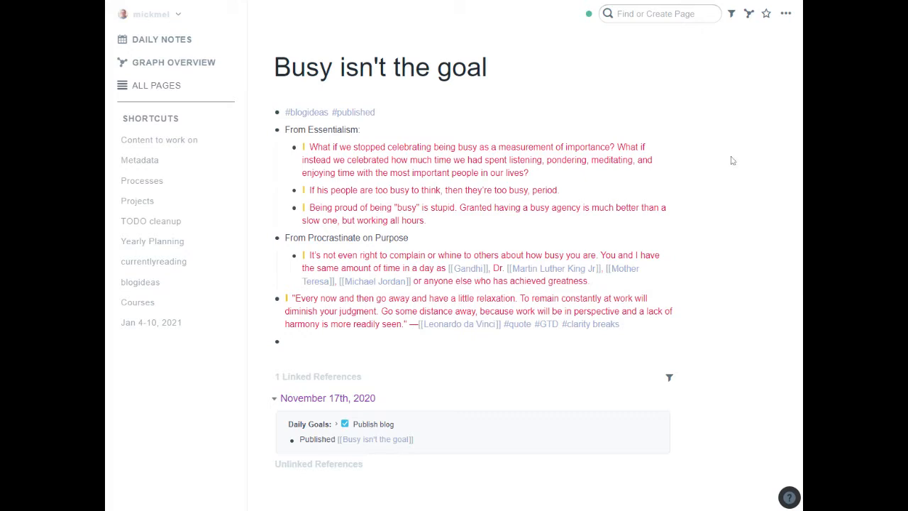
{"action": "mouse_move", "coordinate": [478, 105]}
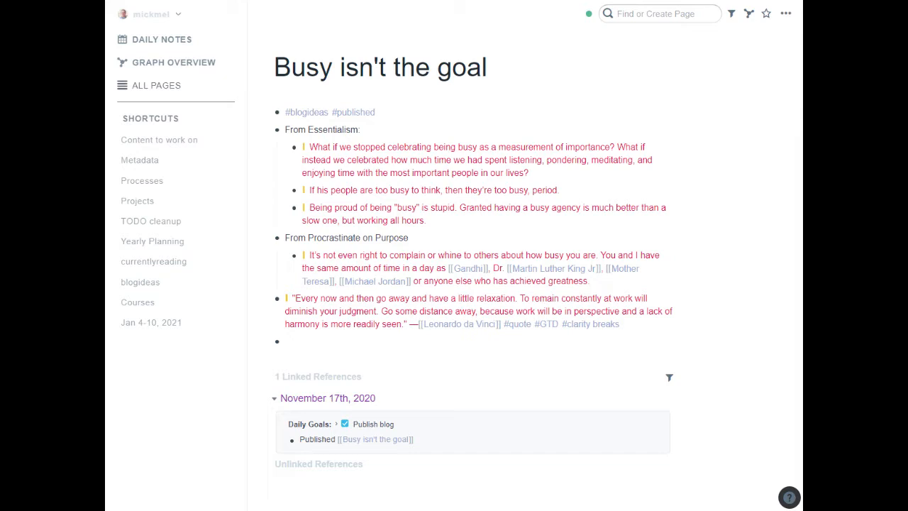
{"action": "mouse_move", "coordinate": [268, 130]}
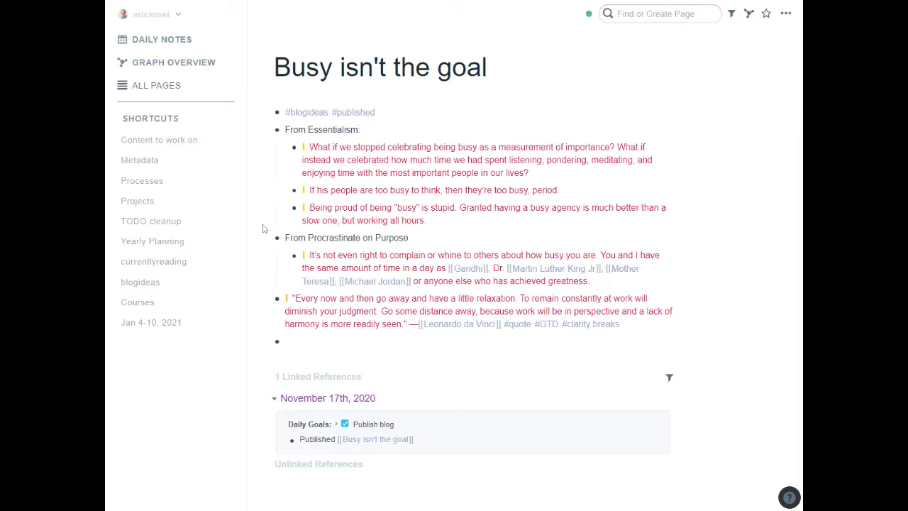
{"action": "mouse_move", "coordinate": [144, 287]}
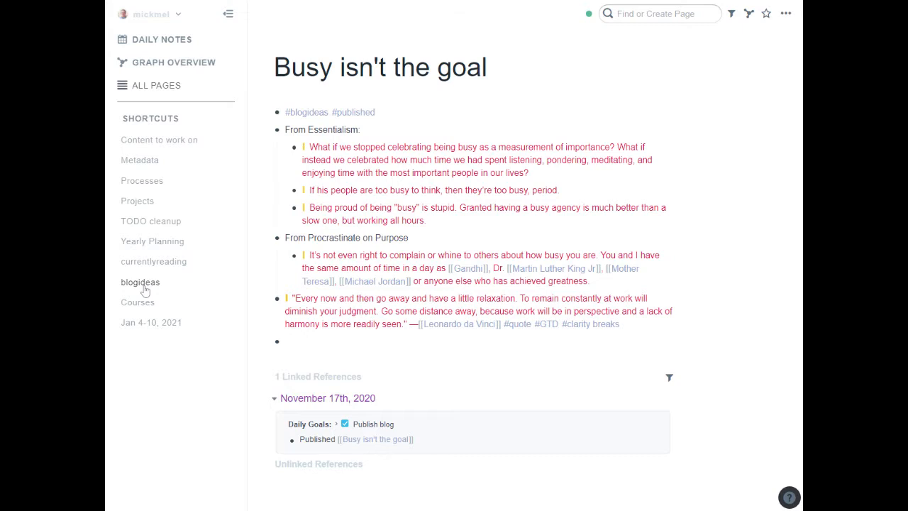
Adjust the filters on the blogideas linked references at the foot of the page
{"action": "scroll", "scroll_direction": "down", "scroll_amount": 3}
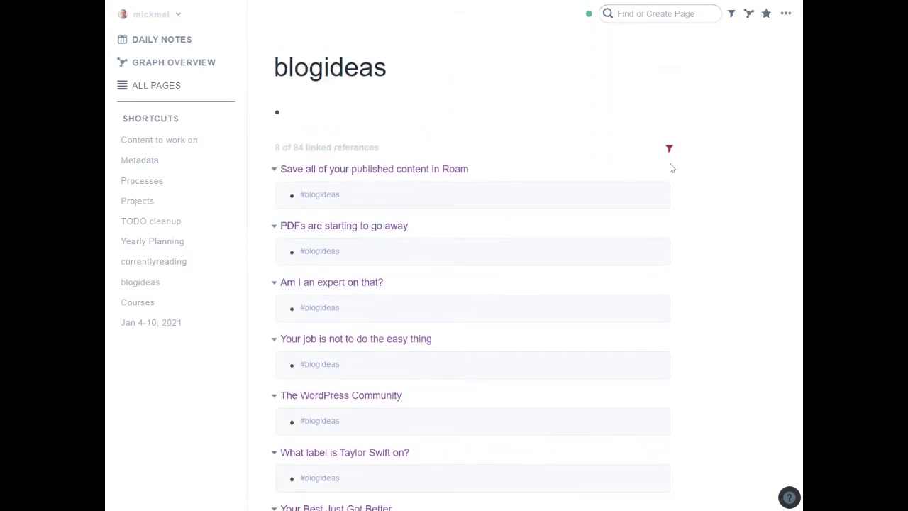
{"action": "left_click", "coordinate": [668, 148]}
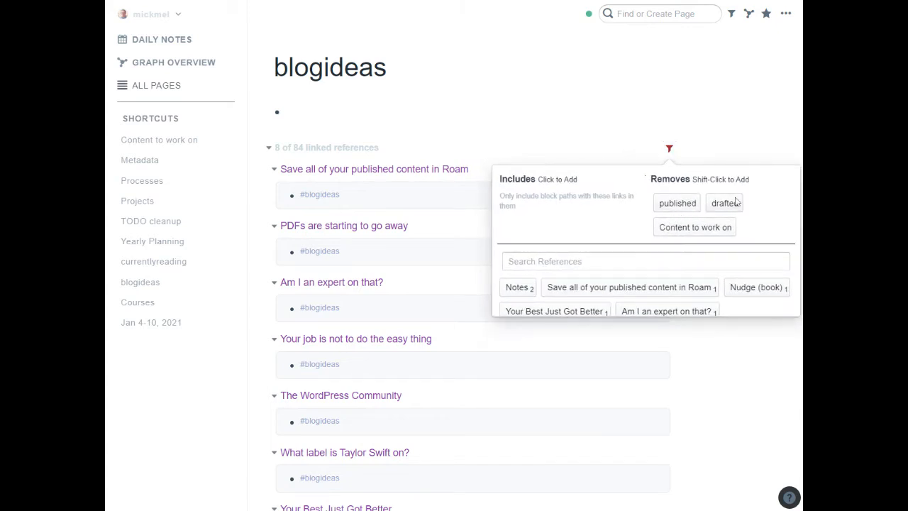
{"action": "left_click", "coordinate": [660, 92]}
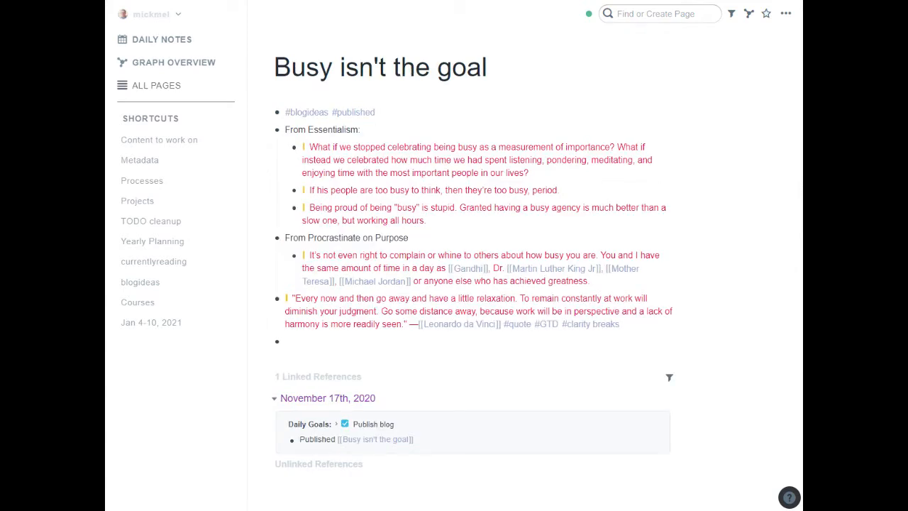
{"action": "mouse_move", "coordinate": [409, 394]}
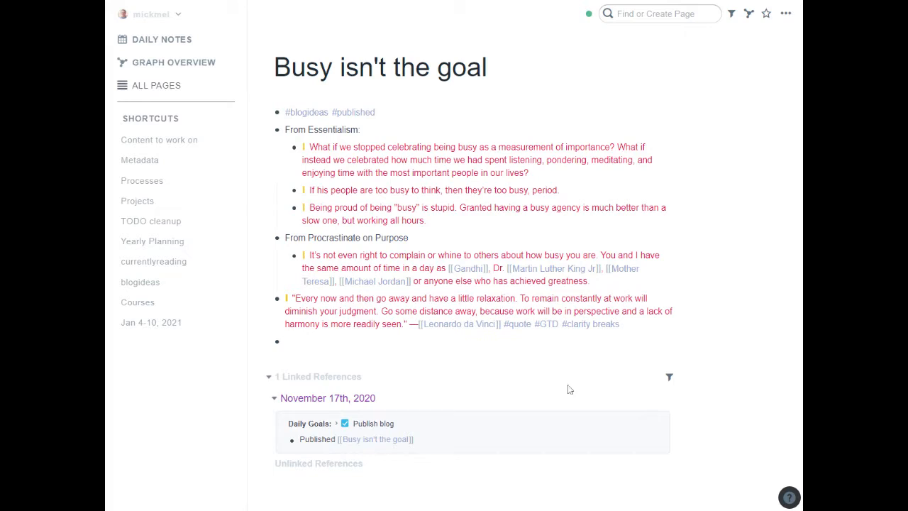
Add a 'Full content' block and paste the blog post into its nested child block
{"action": "type", "text": "Full conent"}
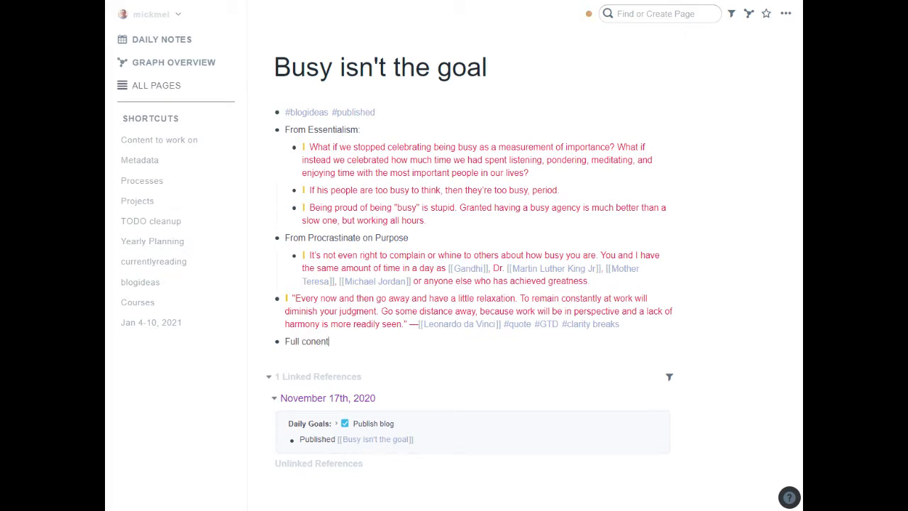
{"action": "key", "text": "enter"}
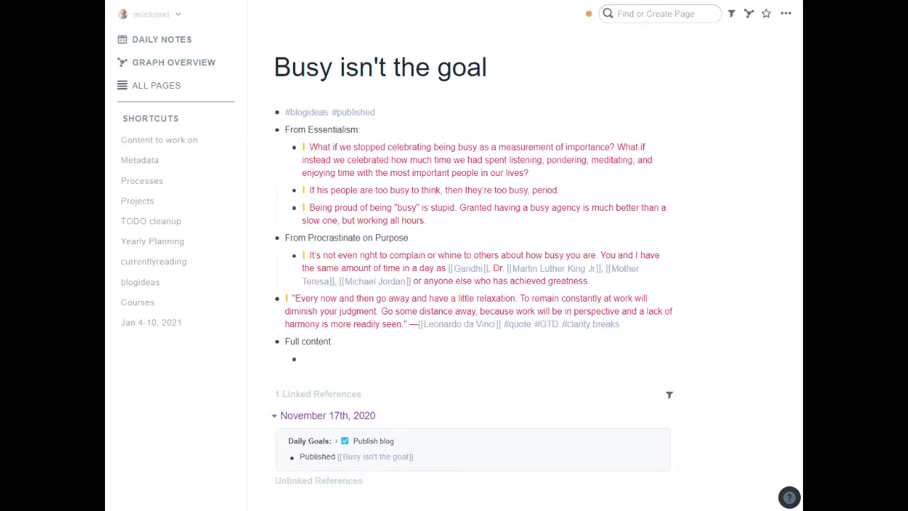
{"action": "left_click", "coordinate": [268, 341]}
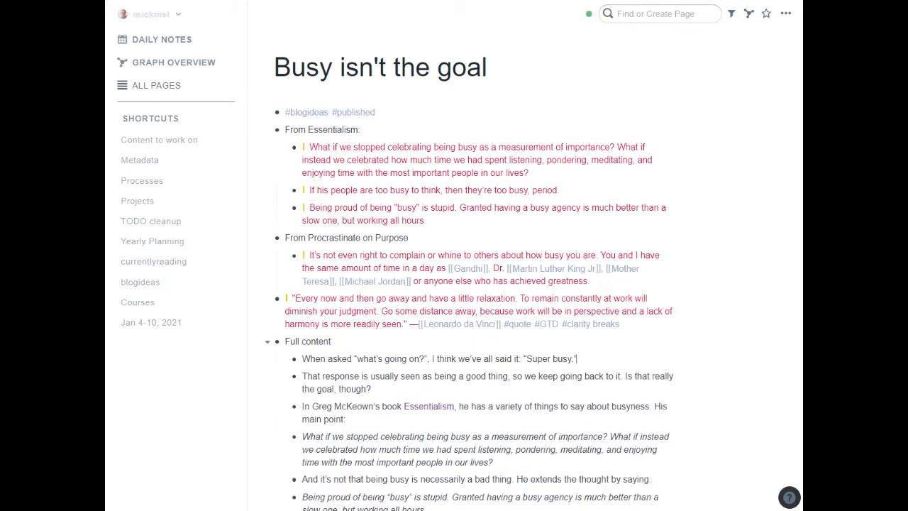
{"action": "scroll", "scroll_direction": "down", "scroll_amount": 3}
{"action": "type", "text": "((what i"}
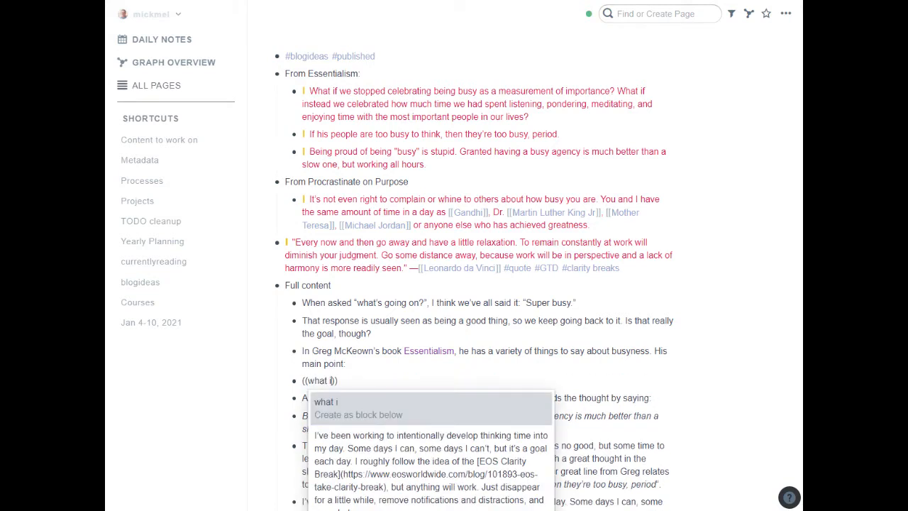
Replace the italic Essentialism quotes with block references found via 'we stopped'
{"action": "type", "text": "f"}
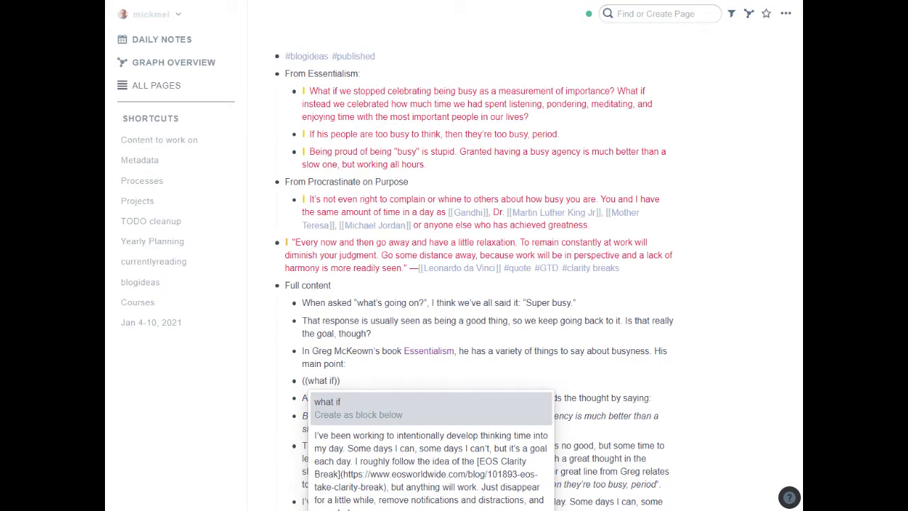
{"action": "type", "text": "we stopped"}
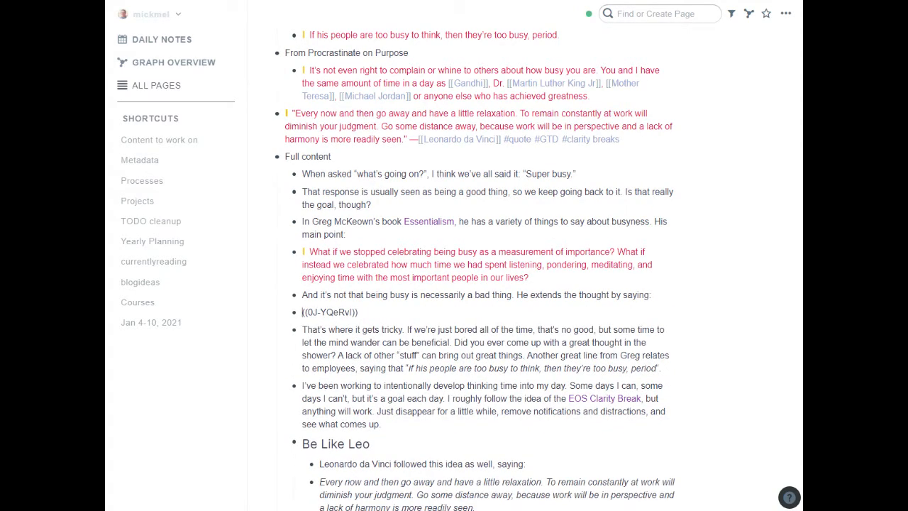
{"action": "scroll", "scroll_direction": "down", "scroll_amount": 3}
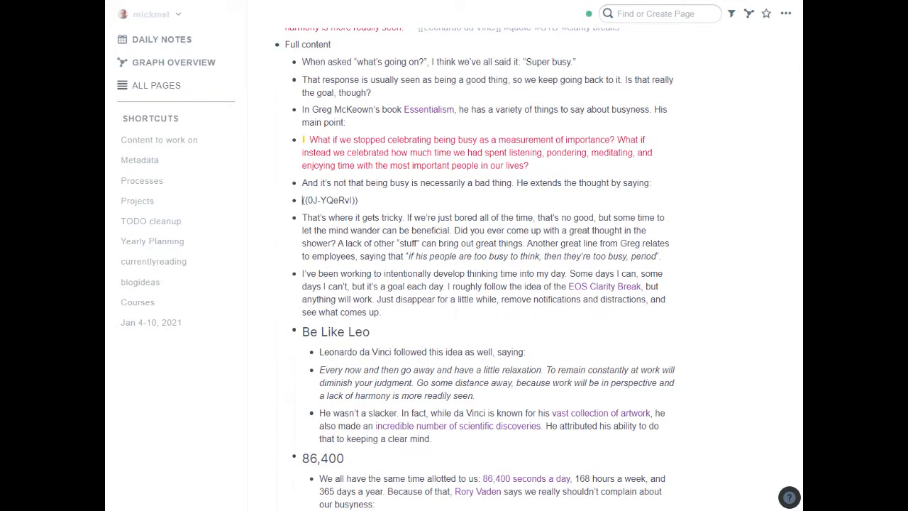
{"action": "scroll", "scroll_direction": "up", "scroll_amount": 3}
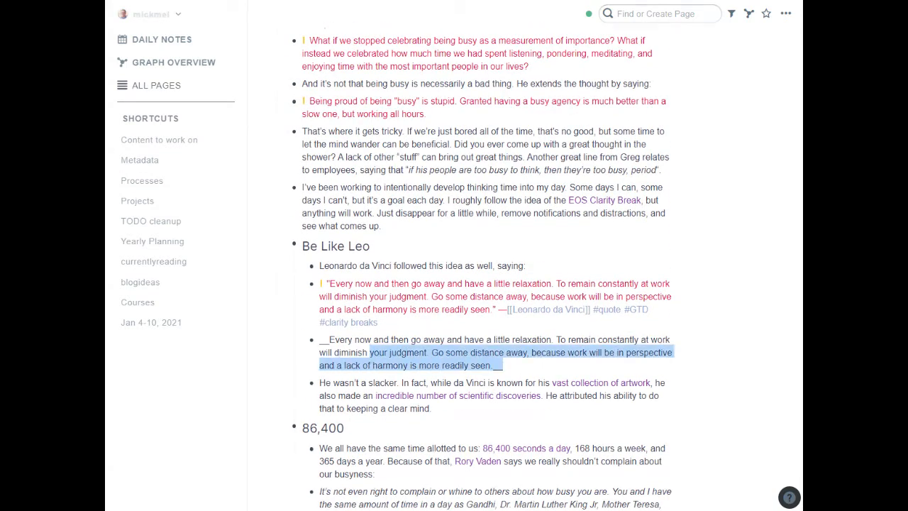
Swap the italic Leonardo da Vinci quote for its quote block reference
{"action": "left_click", "coordinate": [458, 352]}
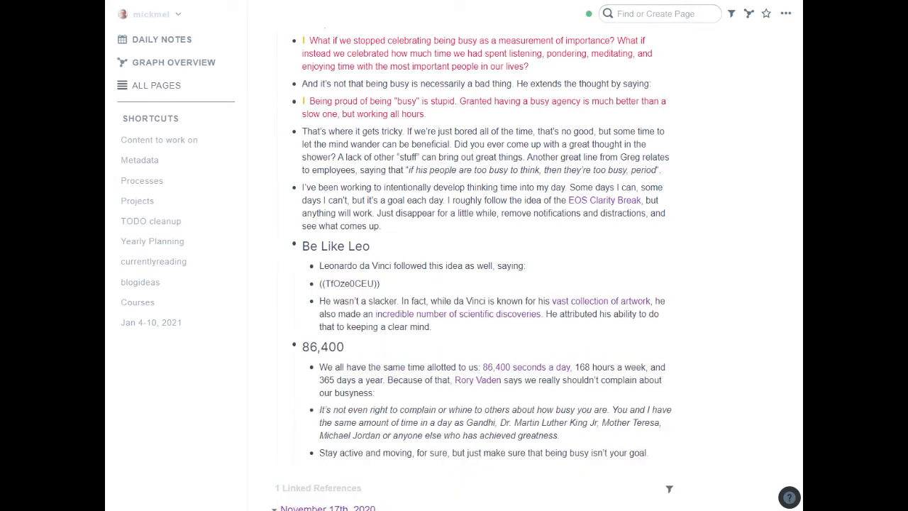
{"action": "scroll", "scroll_direction": "up", "scroll_amount": 3}
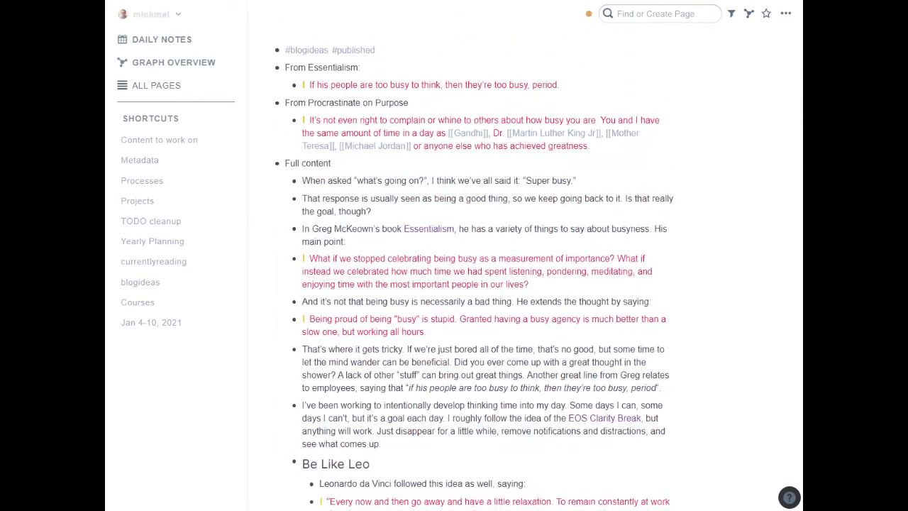
Drag the 'too busy to think' quote block beneath the 'That's where it gets tricky' paragraph
{"action": "scroll", "scroll_direction": "up", "scroll_amount": 3}
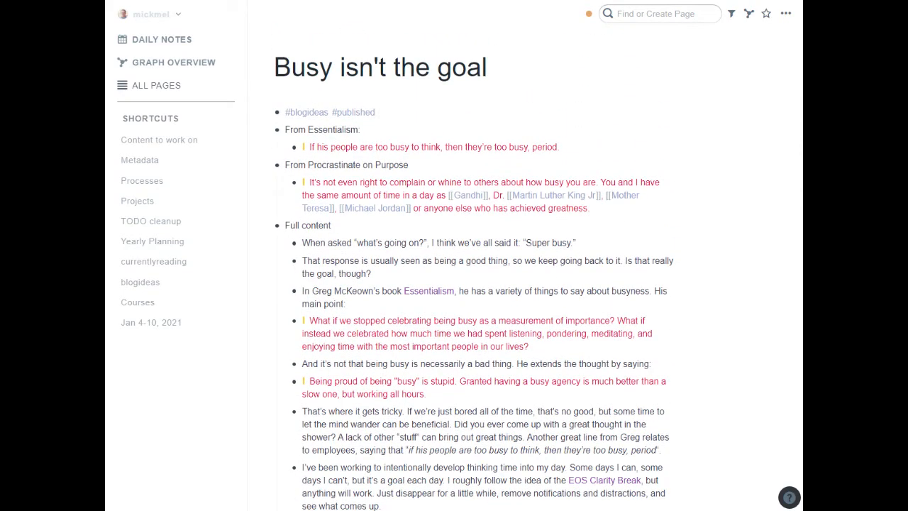
{"action": "scroll", "scroll_direction": "down", "scroll_amount": 3}
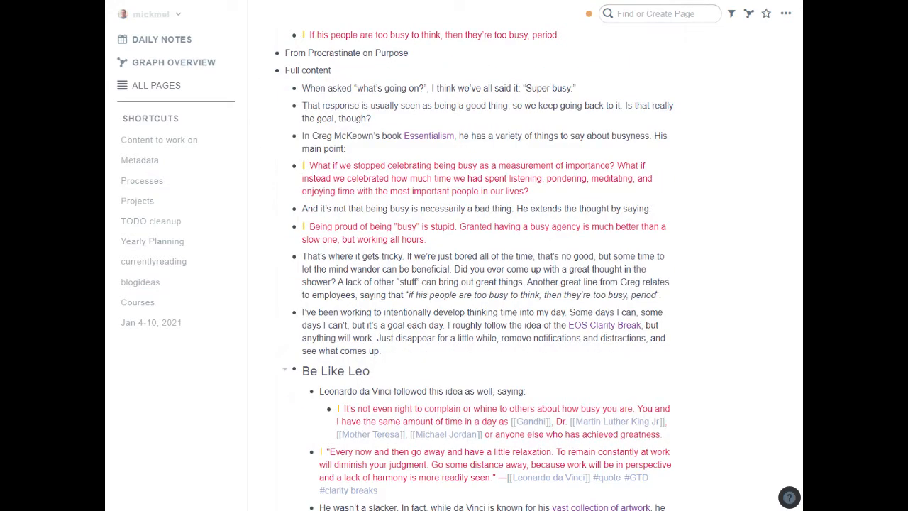
{"action": "scroll", "scroll_direction": "down", "scroll_amount": 3}
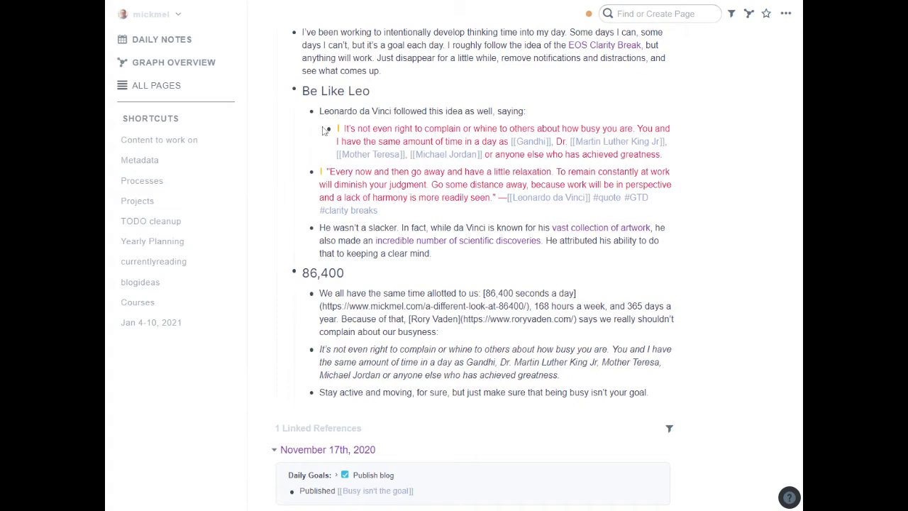
{"action": "left_click", "coordinate": [329, 135]}
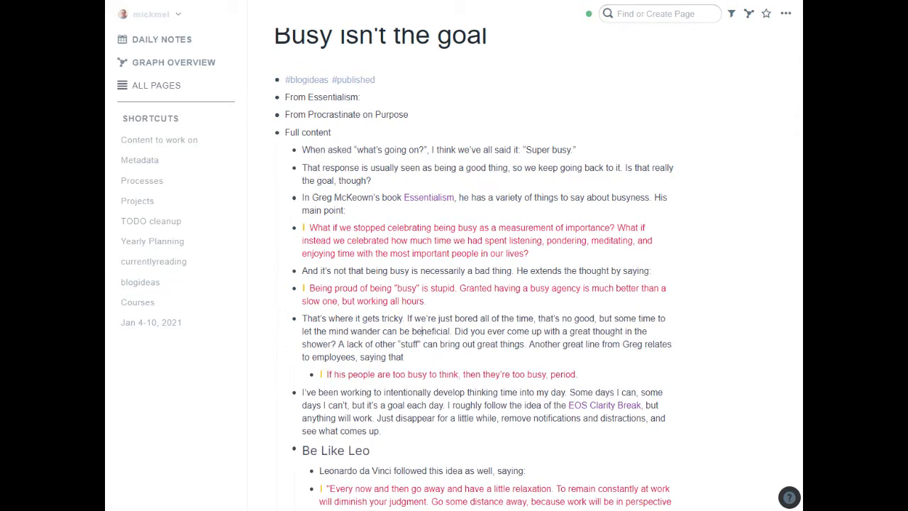
Append #business and #focus after #published on the page's tag line
{"action": "left_click", "coordinate": [347, 115]}
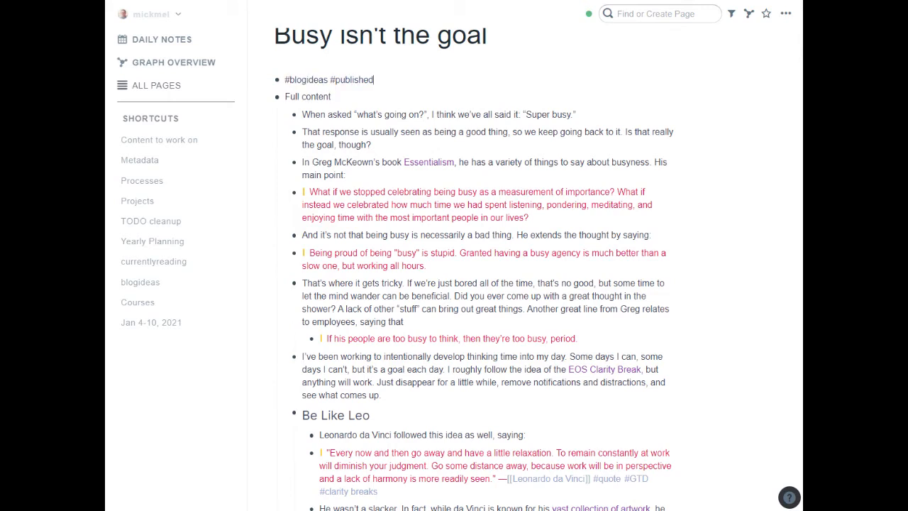
{"action": "type", "text": "#business #focus"}
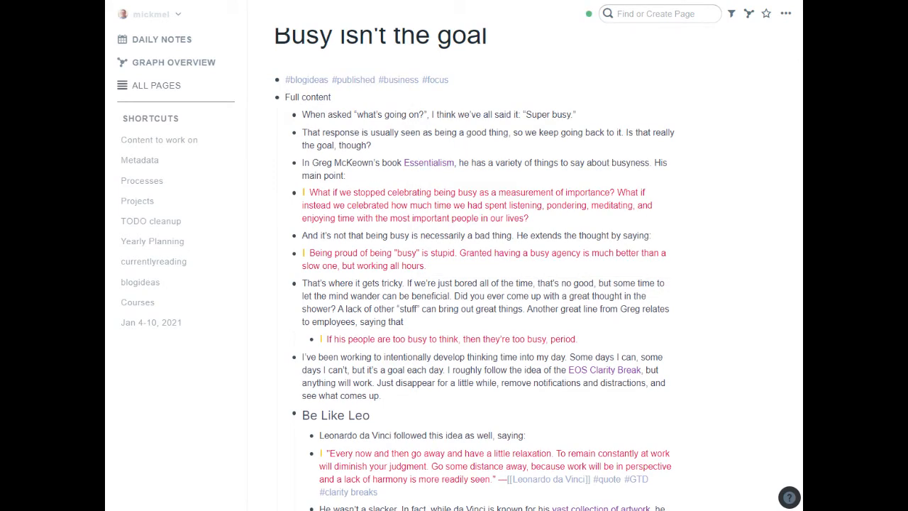
Wrap Essentialism and Greg McKeown in [[ ]] to make them page links
{"action": "left_click", "coordinate": [428, 162]}
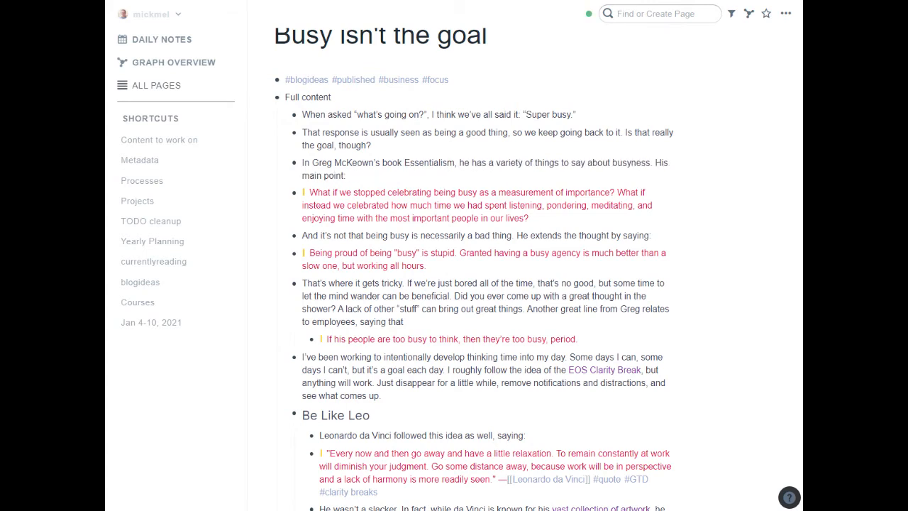
{"action": "double_click", "coordinate": [428, 163]}
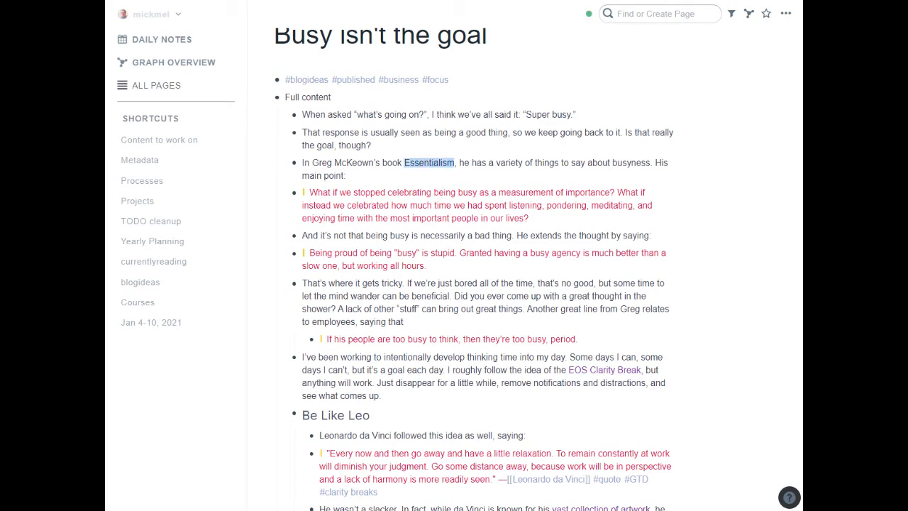
{"action": "left_click", "coordinate": [428, 162]}
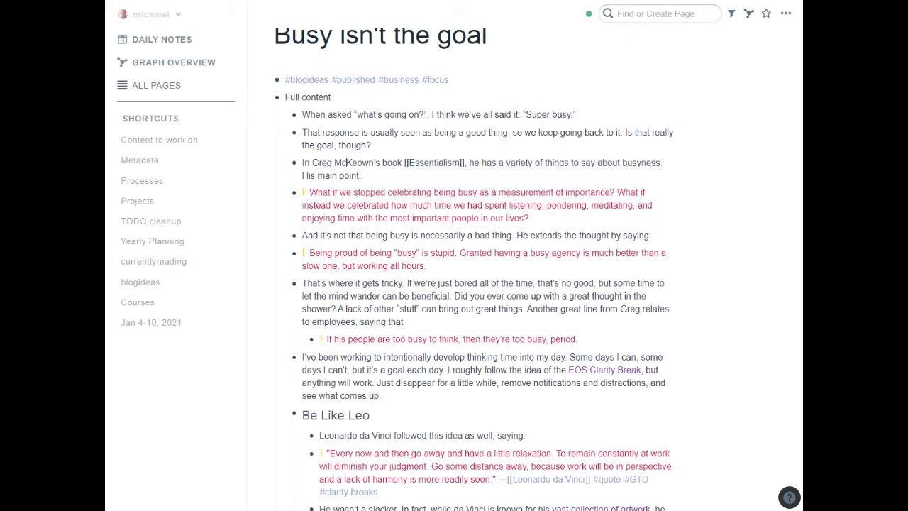
{"action": "double_click", "coordinate": [343, 163]}
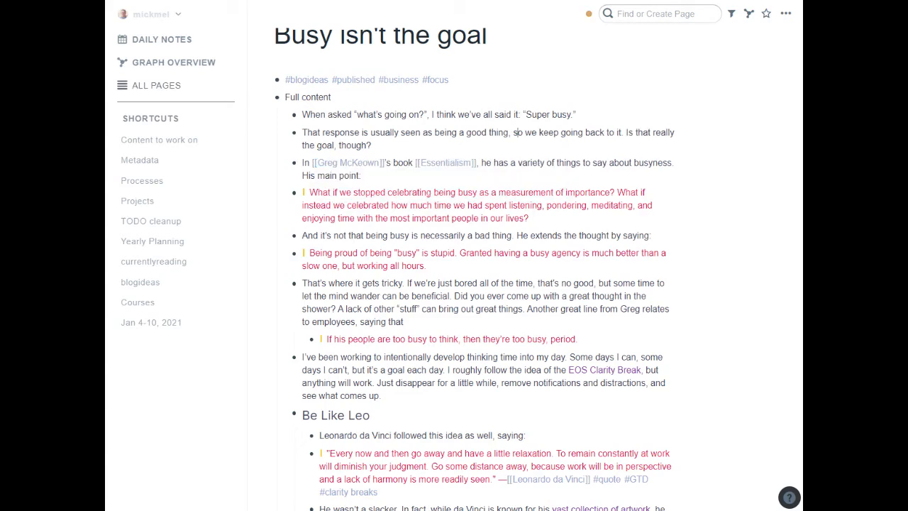
{"action": "scroll", "scroll_direction": "down", "scroll_amount": 3}
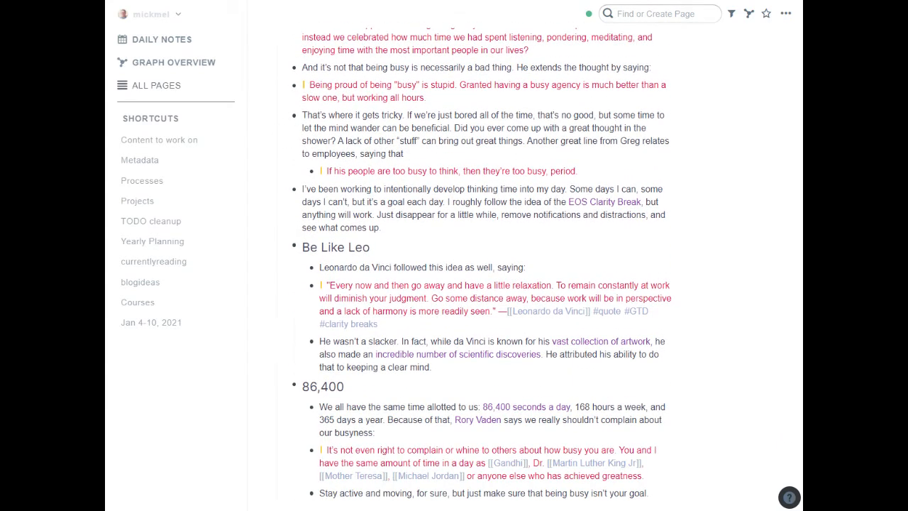
Replace the EOS Clarity Break markdown link with #EOS [[clarity break]] from autocomplete
{"action": "left_click", "coordinate": [603, 201]}
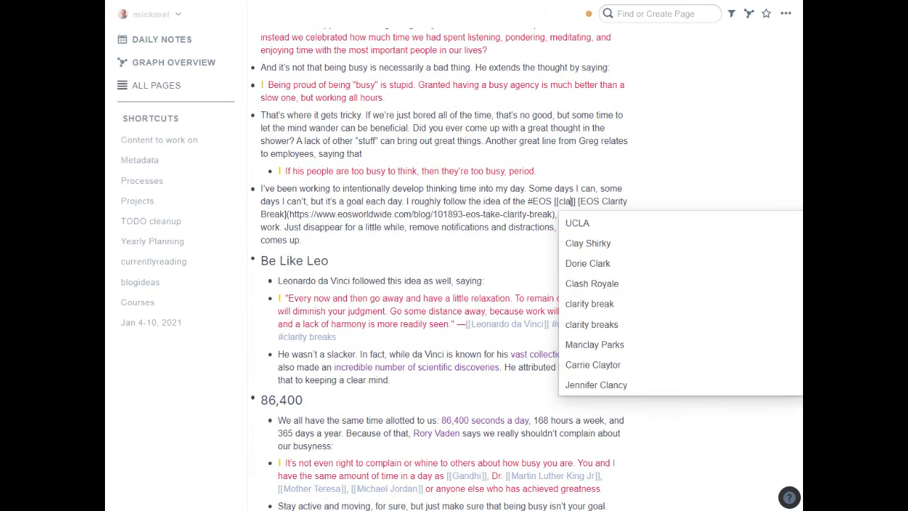
{"action": "left_click", "coordinate": [590, 303]}
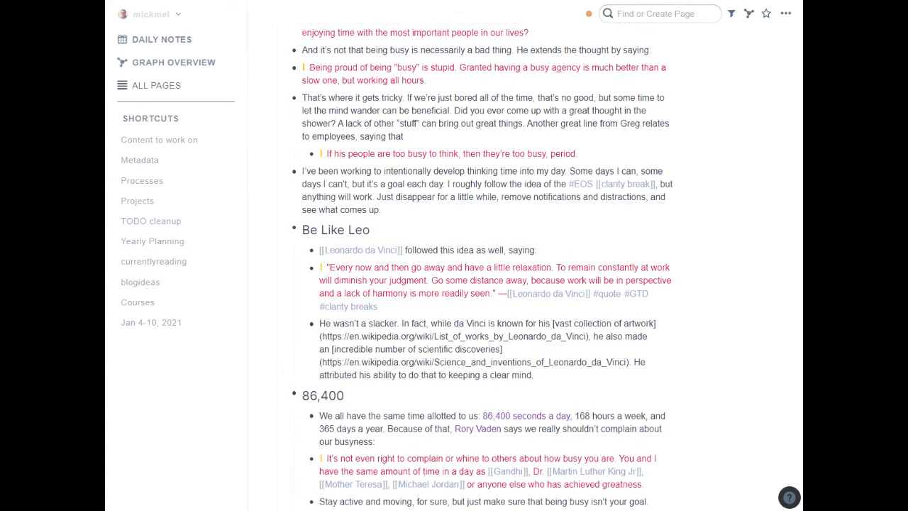
{"action": "scroll", "scroll_direction": "down", "scroll_amount": 3}
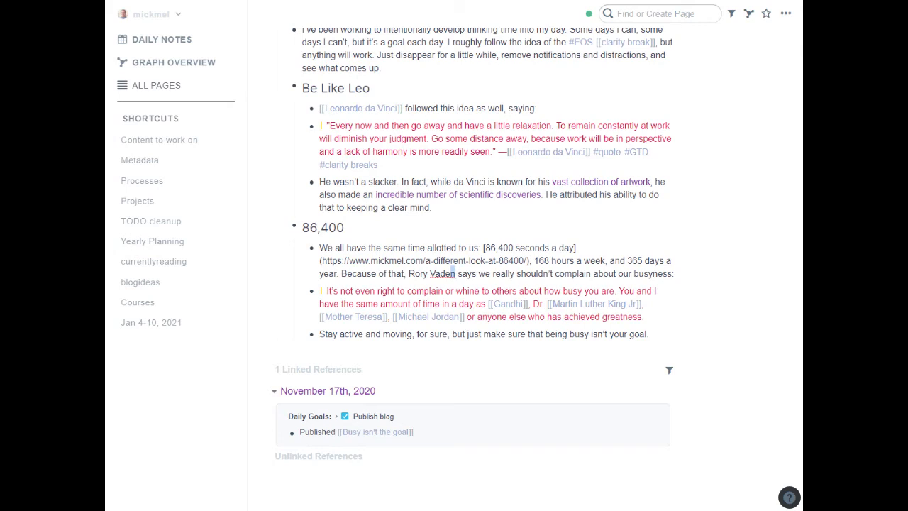
{"action": "mouse_move", "coordinate": [436, 274]}
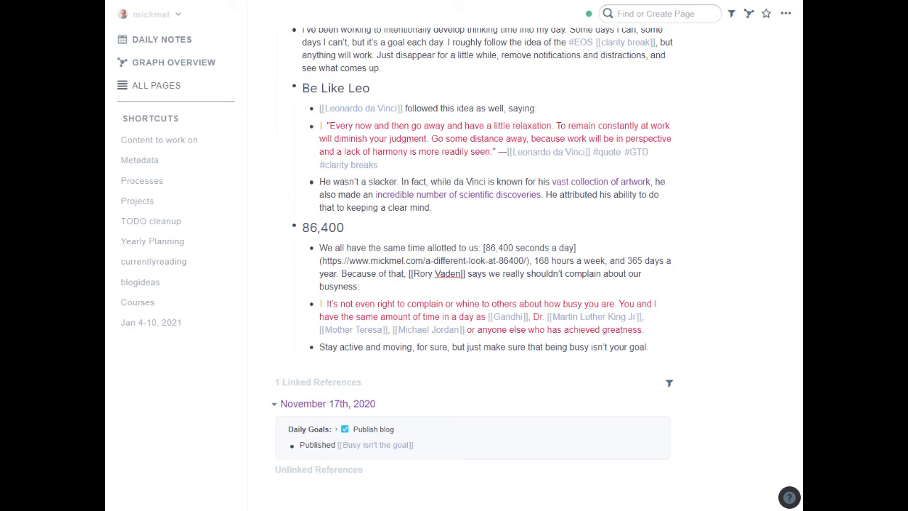
{"action": "left_click", "coordinate": [375, 445]}
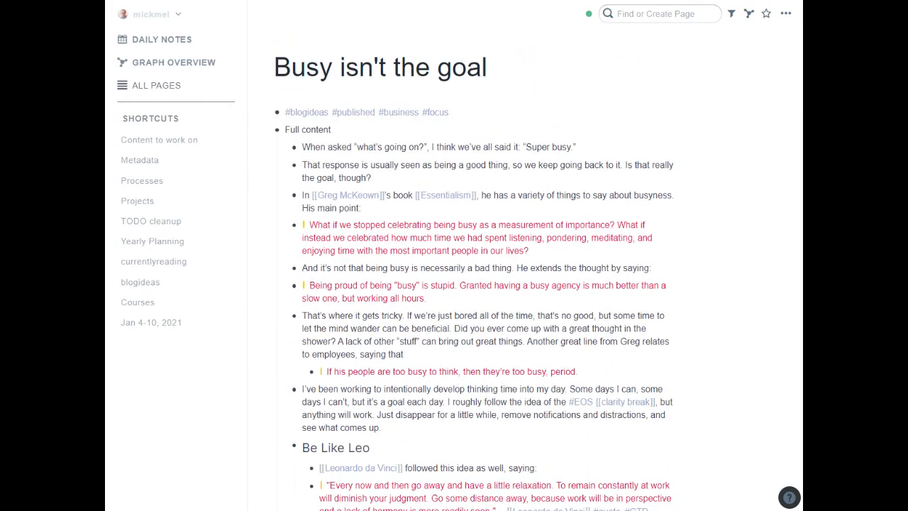
{"action": "mouse_move", "coordinate": [268, 130]}
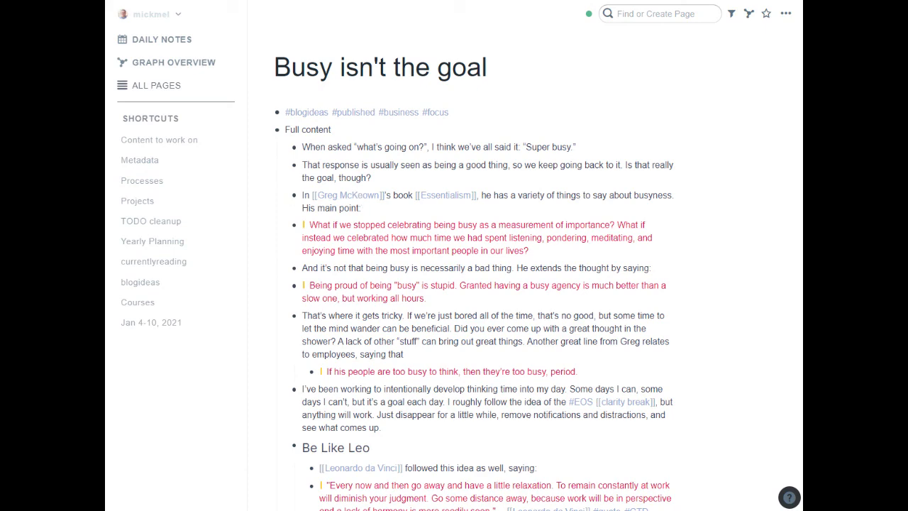
{"action": "scroll", "scroll_direction": "down", "scroll_amount": 3}
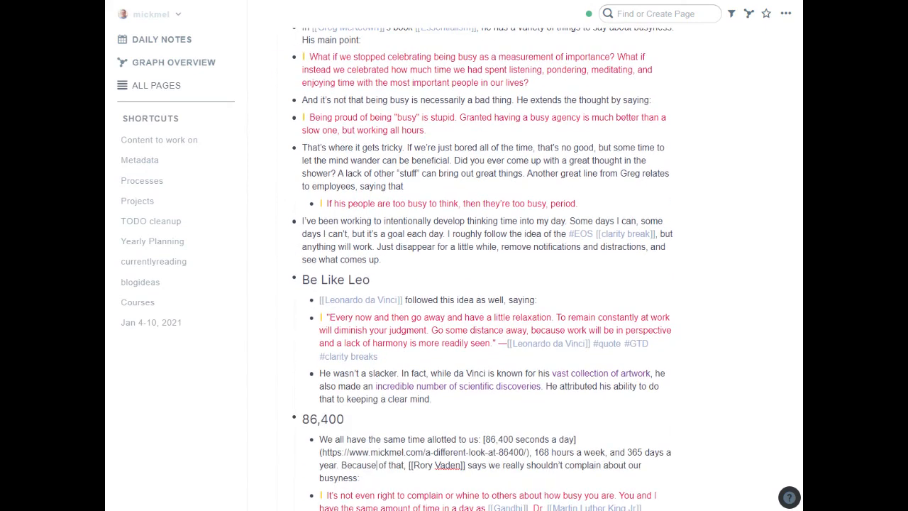
{"action": "mouse_move", "coordinate": [294, 279]}
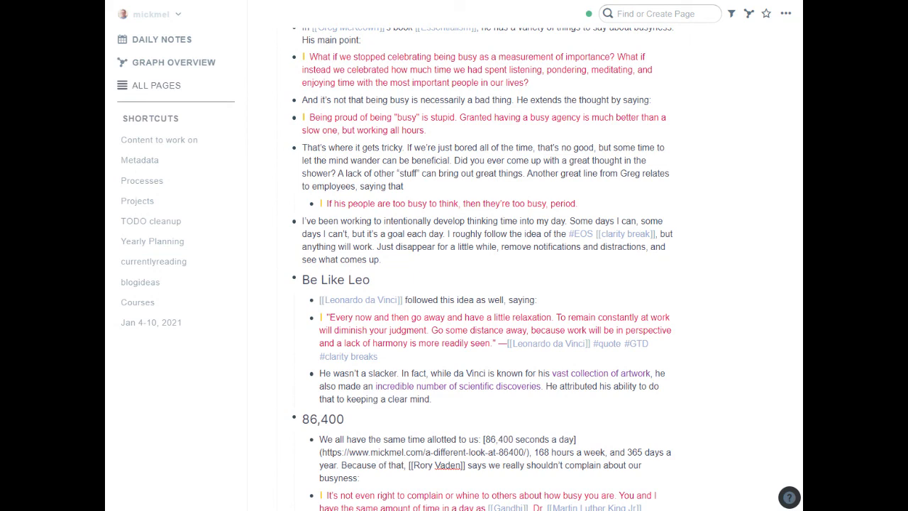
{"action": "mouse_move", "coordinate": [486, 212]}
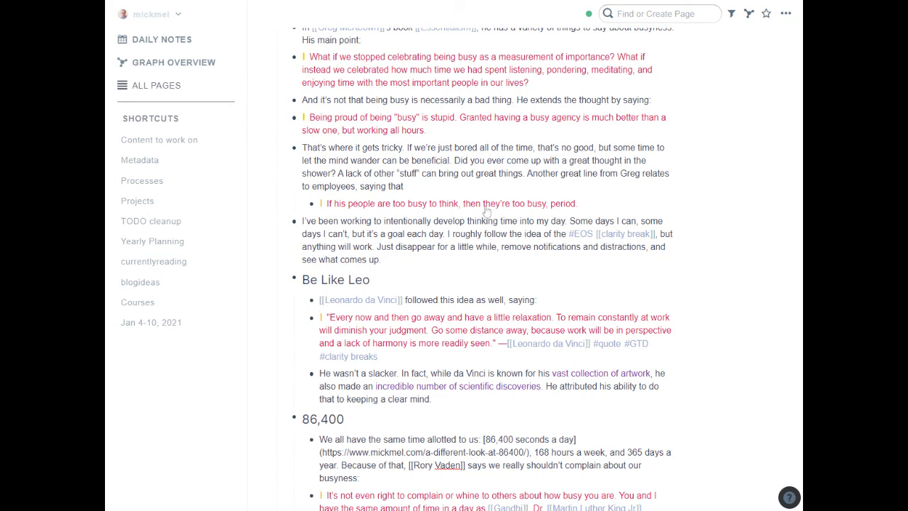
{"action": "mouse_move", "coordinate": [487, 211]}
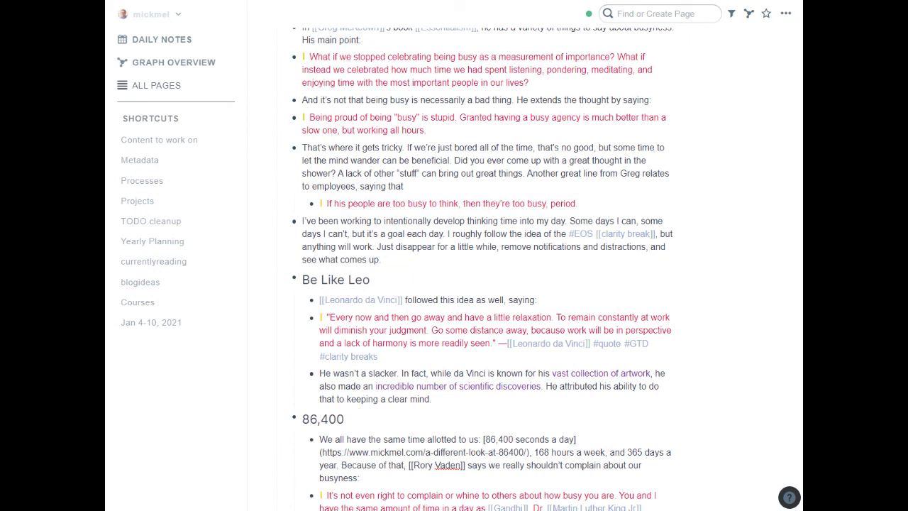